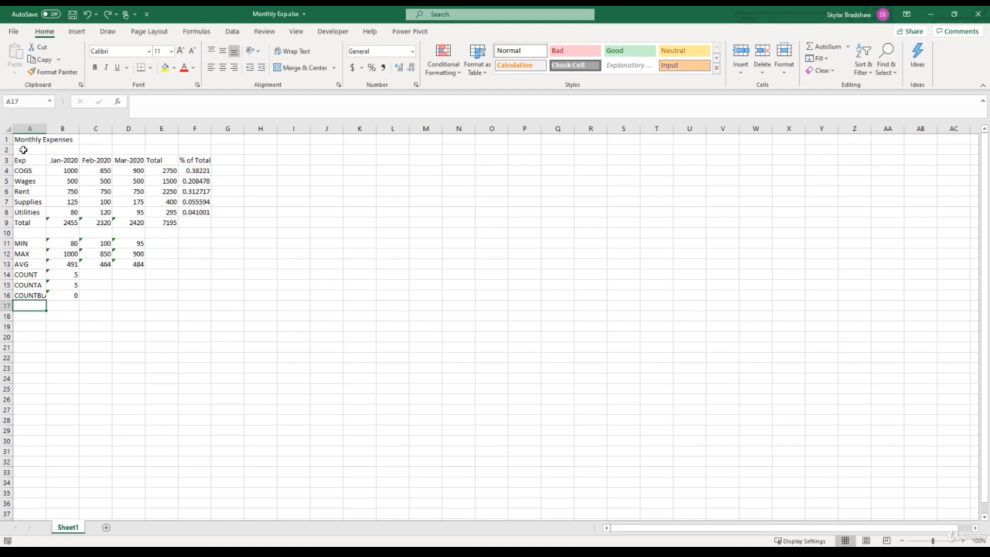
# Set row 1 (Monthly Expenses title) to height 25 via Home > Format > Row Height.
pyautogui.click(26, 138)
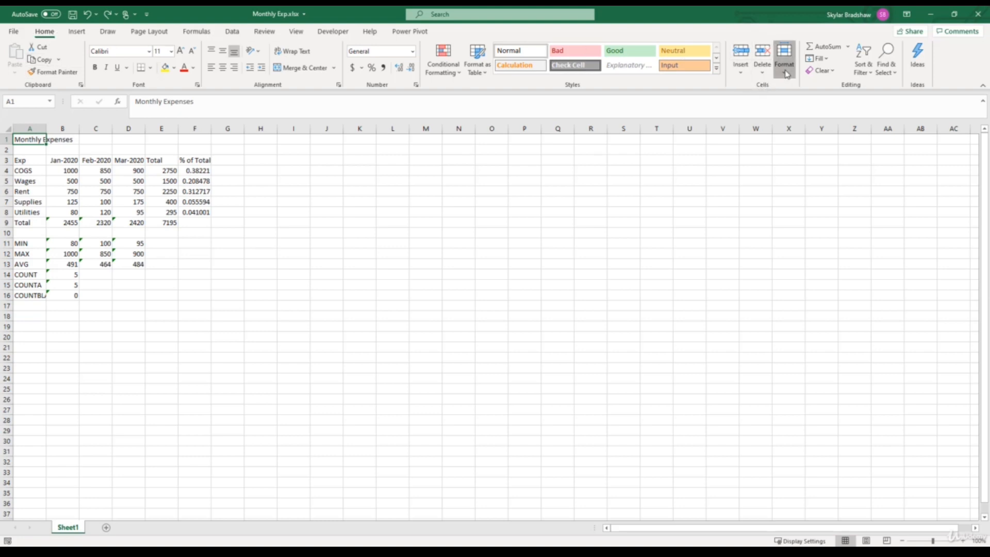
pyautogui.click(784, 56)
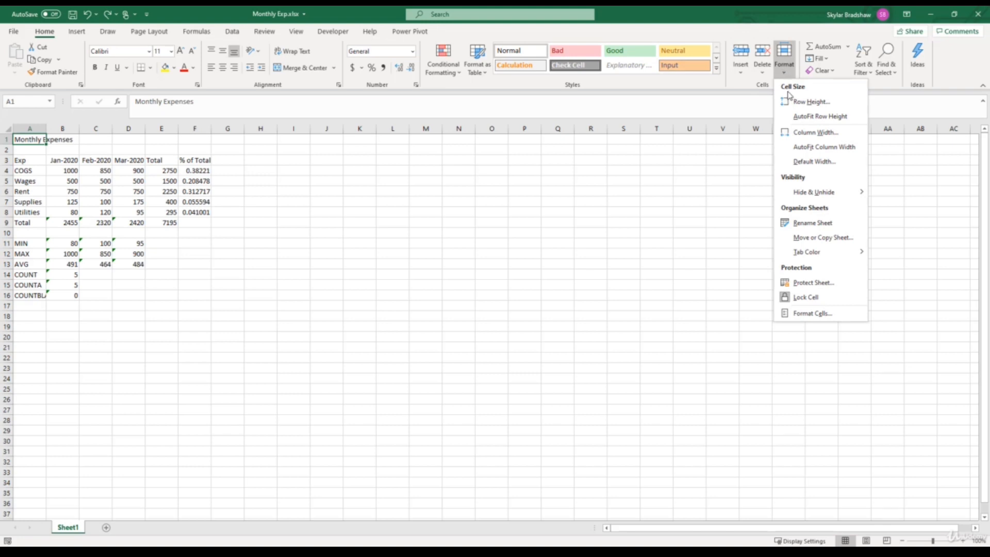
pyautogui.moveTo(811, 104)
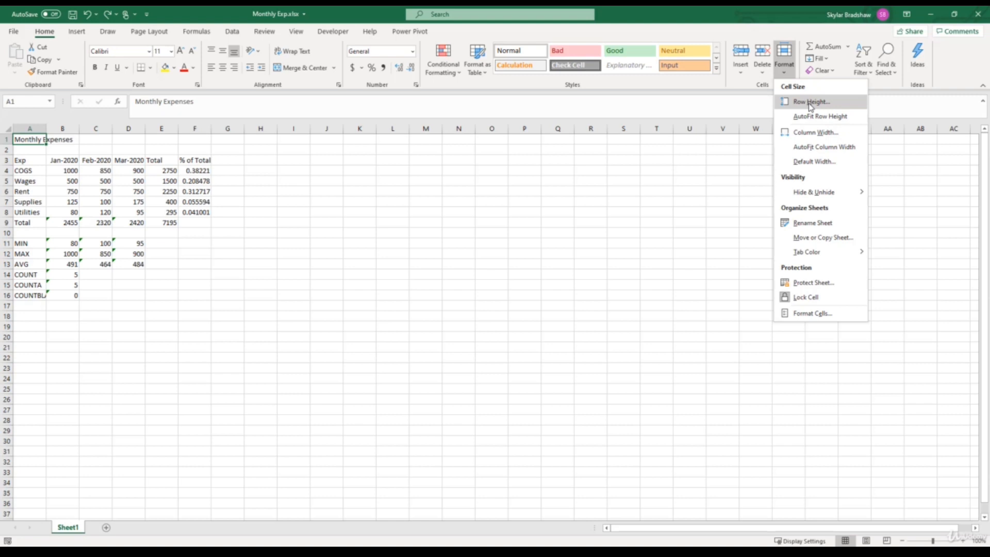
pyautogui.click(810, 101)
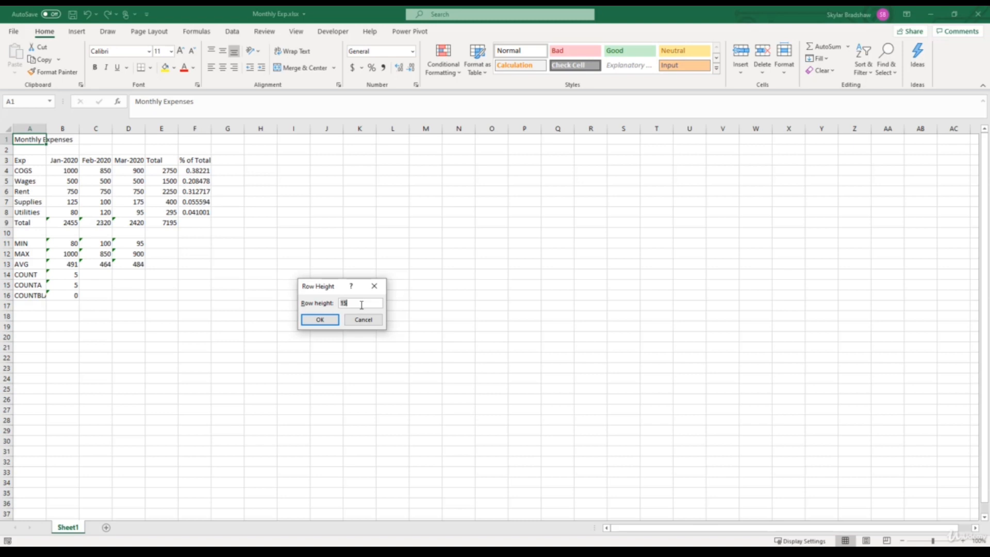
pyautogui.write('25')
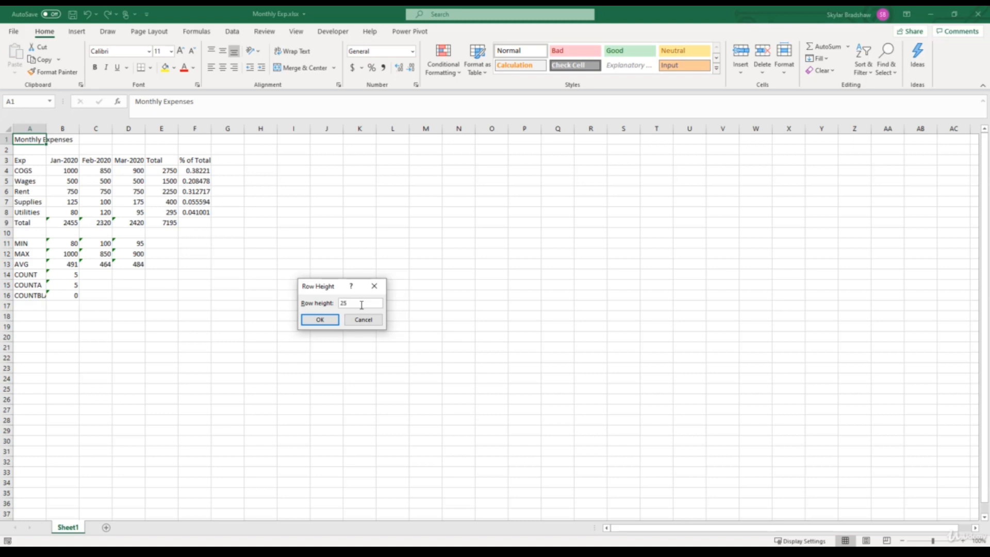
pyautogui.click(320, 319)
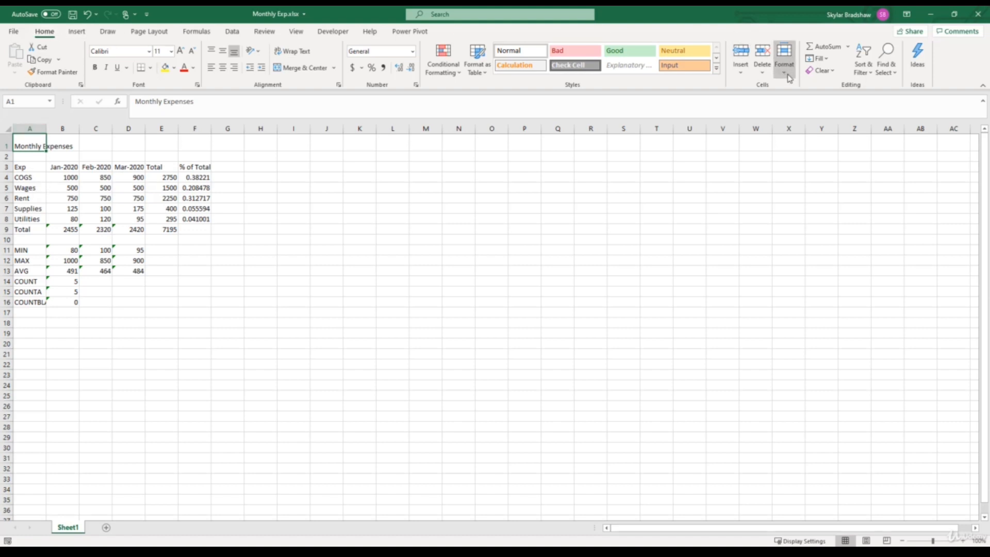
# Widen column A via Format > Column Width so COUNTBLANK fits fully.
pyautogui.click(784, 57)
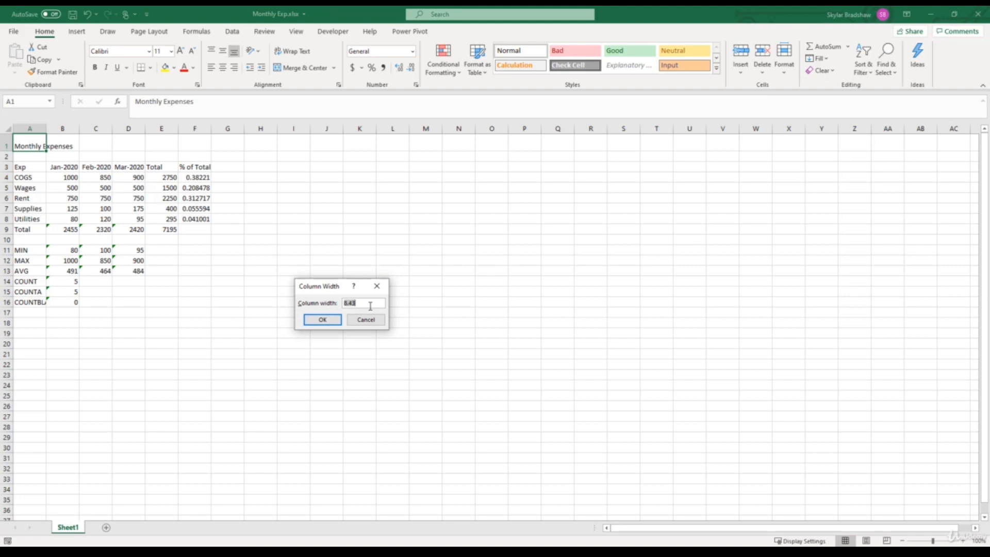
pyautogui.click(321, 319)
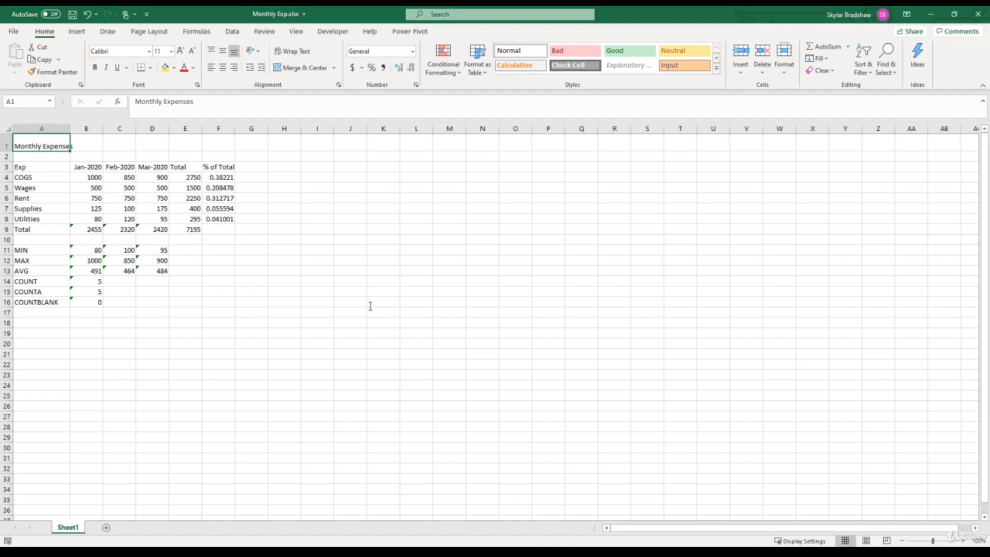
pyautogui.moveTo(329, 282)
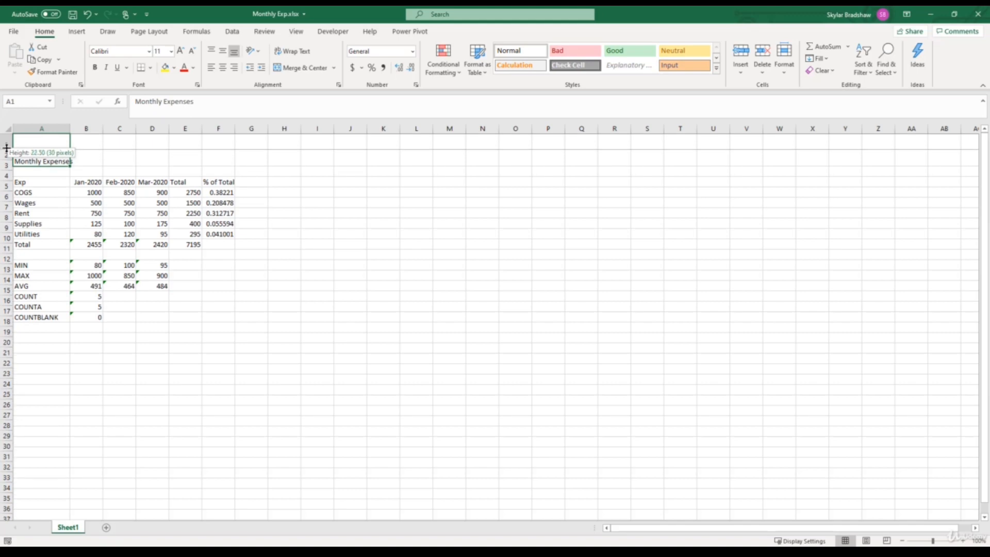
# Drag row 1 and column A header borders back to roughly their original sizes.
pyautogui.moveTo(6, 147); pyautogui.dragTo(6, 142)
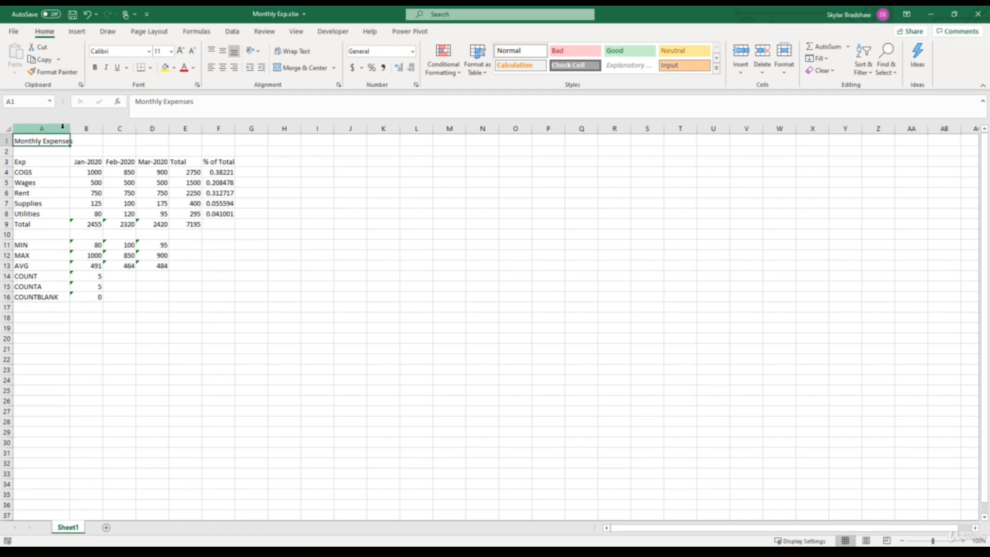
pyautogui.moveTo(70, 128)
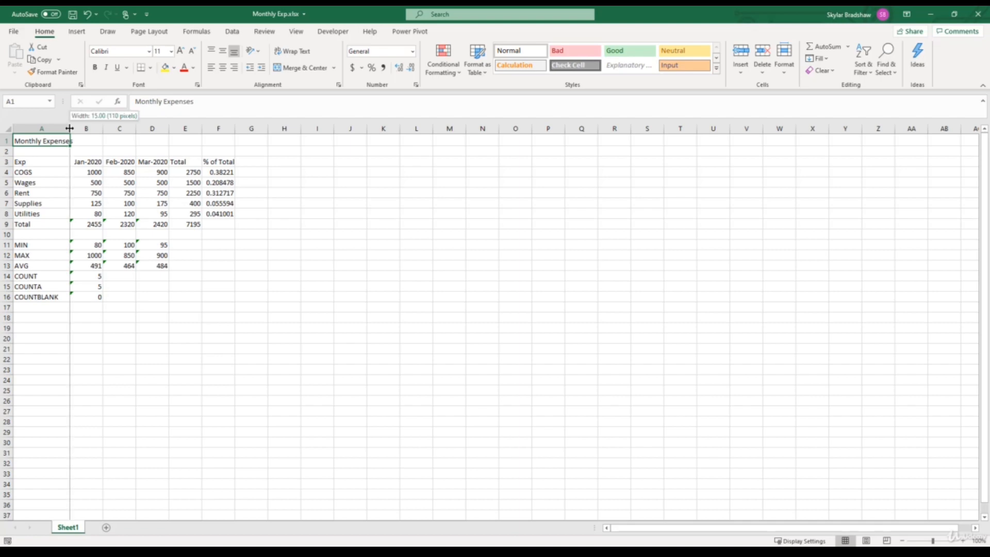
pyautogui.moveTo(69, 127); pyautogui.dragTo(110, 128)
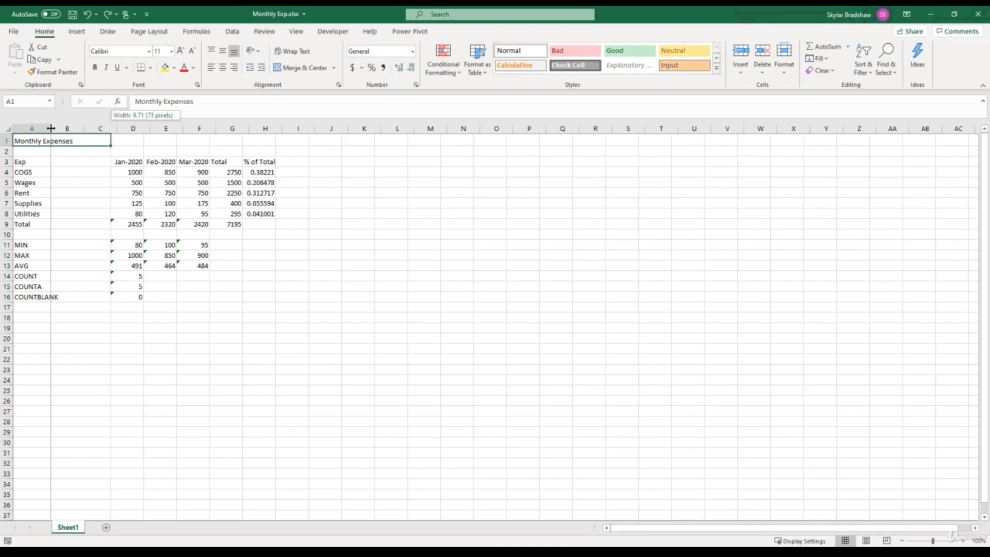
pyautogui.moveTo(50, 128); pyautogui.dragTo(46, 128)
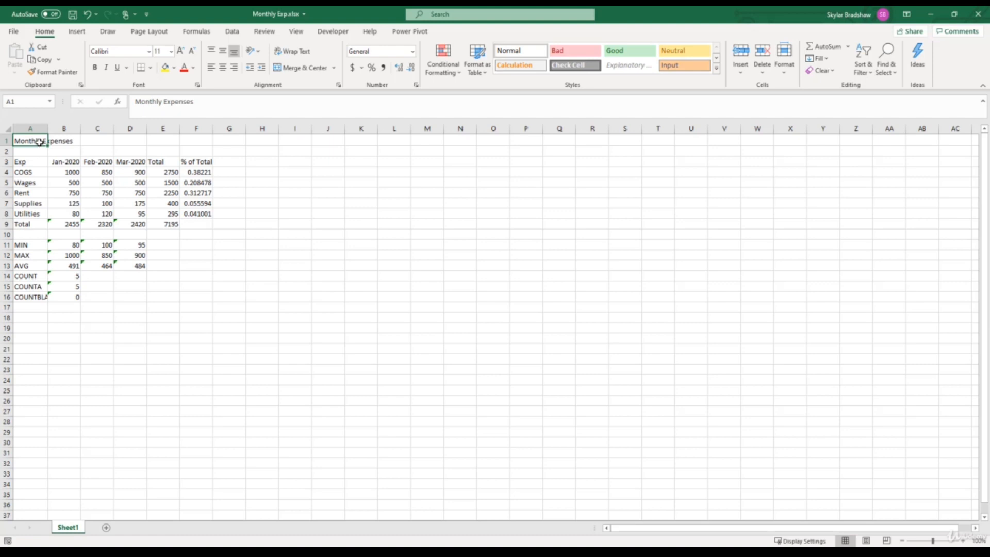
# AutoFit column A to its longest label, COUNTBLANK, from the header border.
pyautogui.click(29, 297)
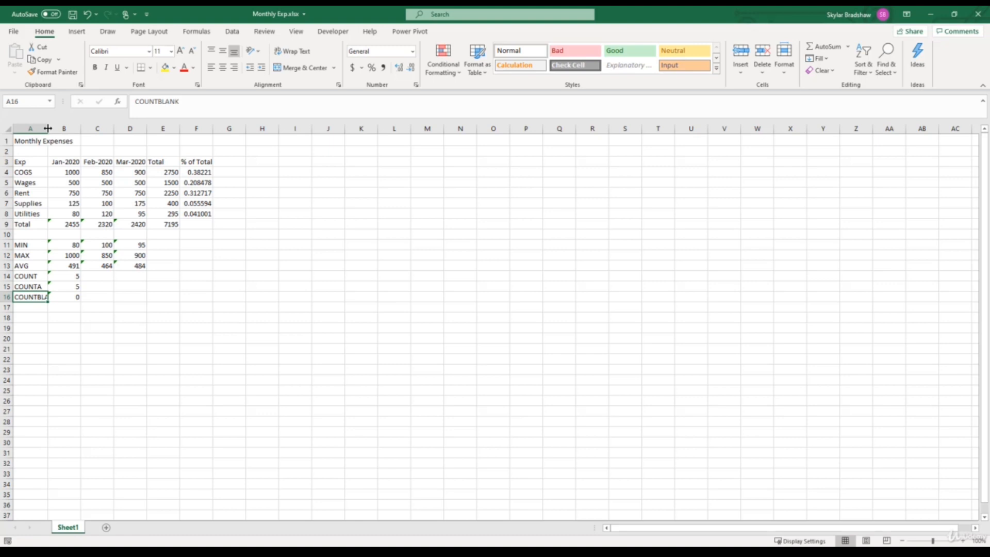
pyautogui.moveTo(48, 128); pyautogui.dragTo(75, 128)
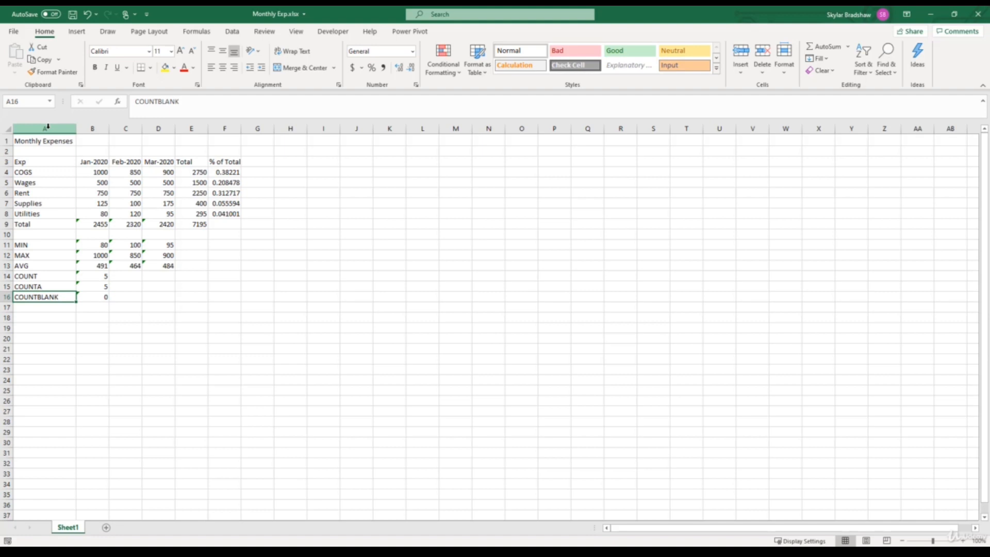
# Select columns A through F and AutoFit them to their contents together.
pyautogui.click(44, 127)
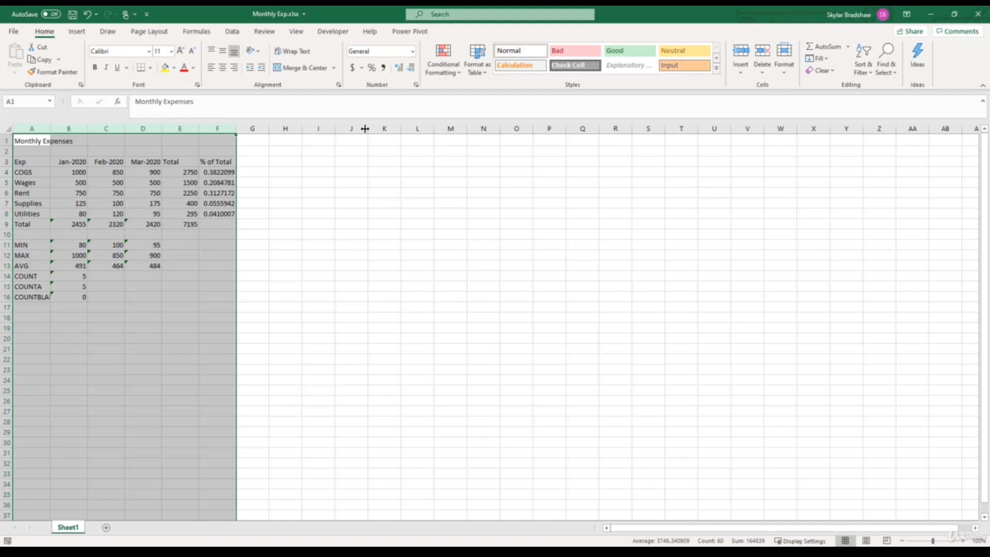
pyautogui.click(216, 128)
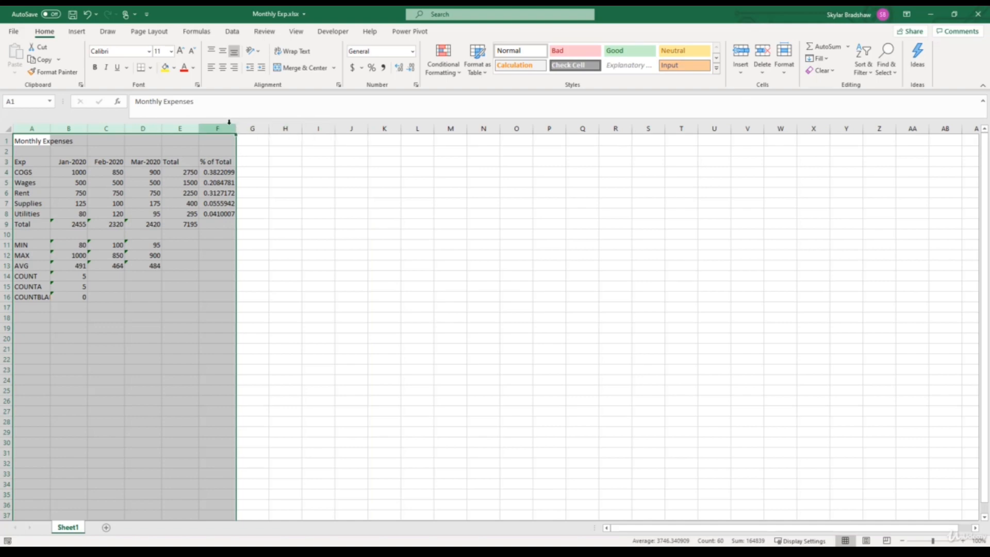
pyautogui.moveTo(198, 127)
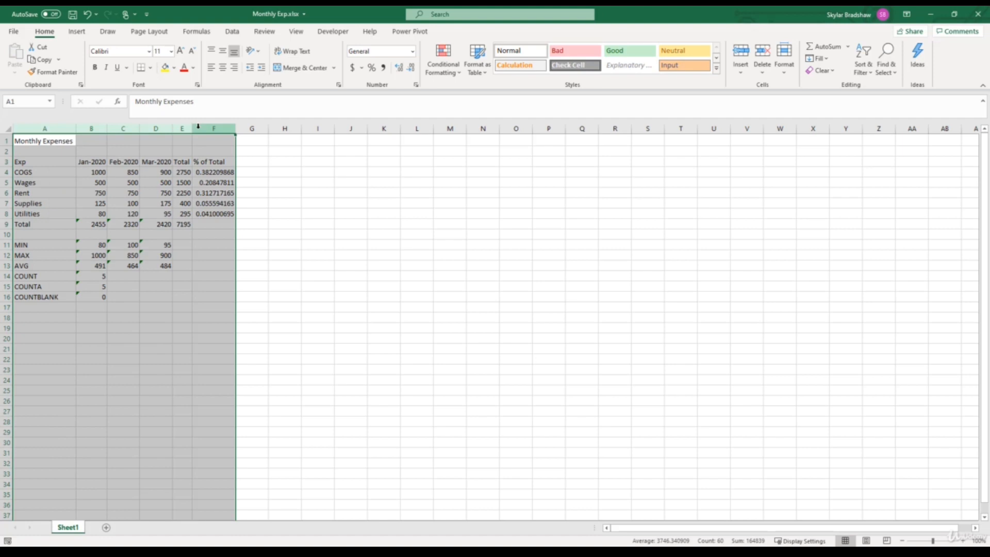
pyautogui.click(181, 128)
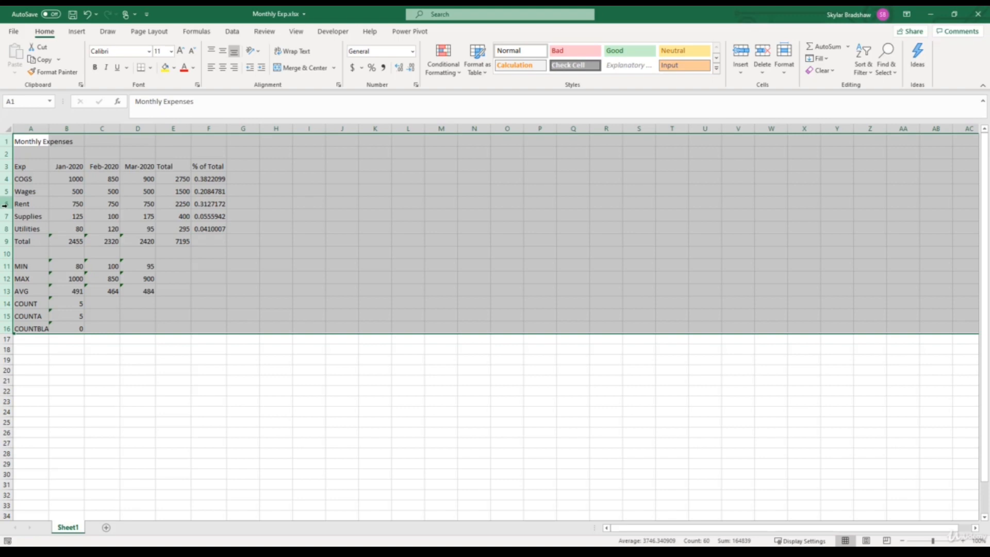
# Select the Rent row 6 and bring up its Row Height setting from the context menu.
pyautogui.click(6, 204)
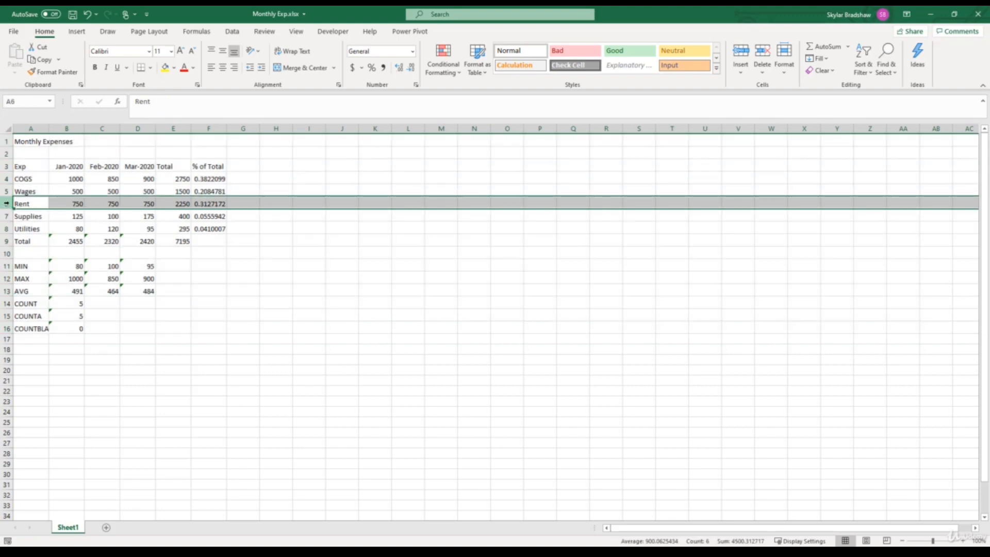
pyautogui.rightClick(5, 203)
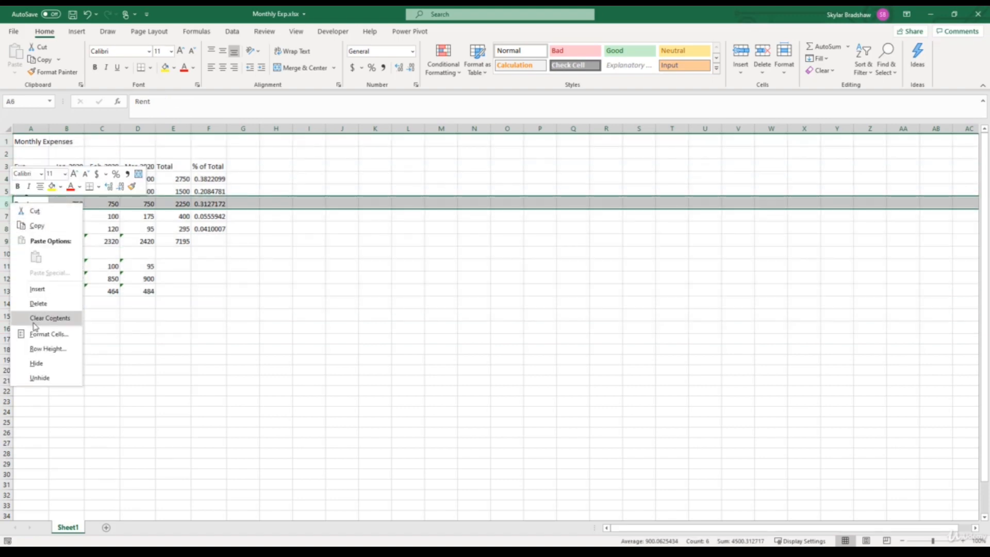
pyautogui.click(47, 348)
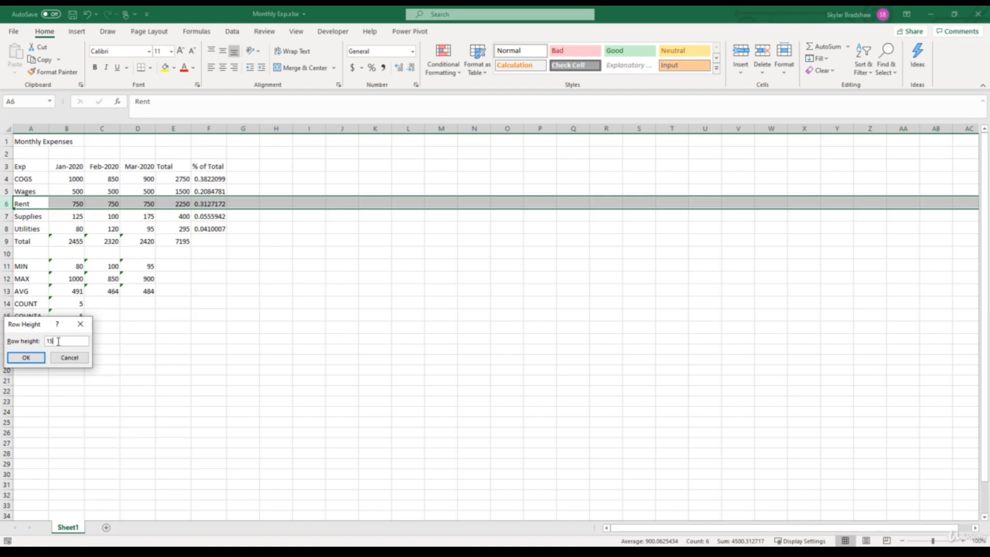
pyautogui.click(26, 356)
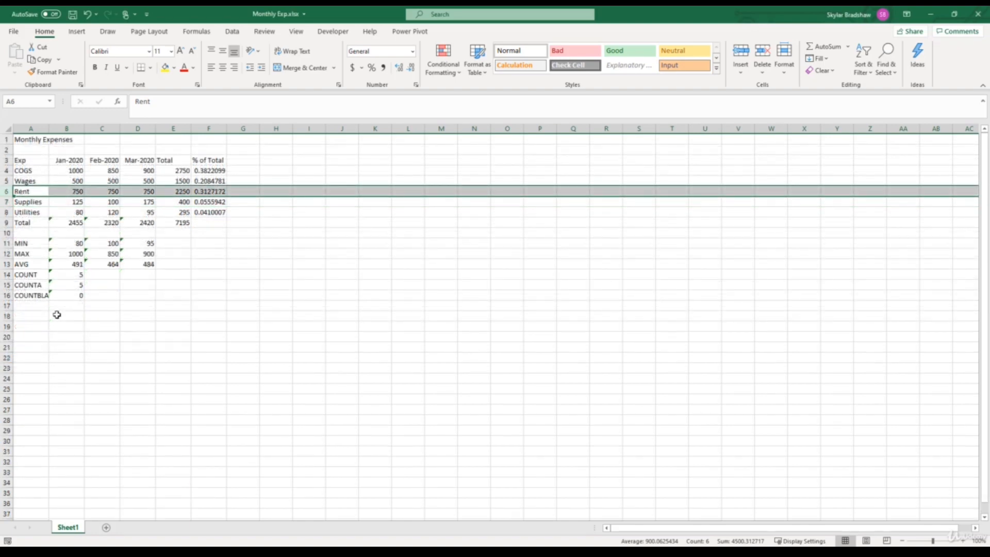
pyautogui.moveTo(49, 312)
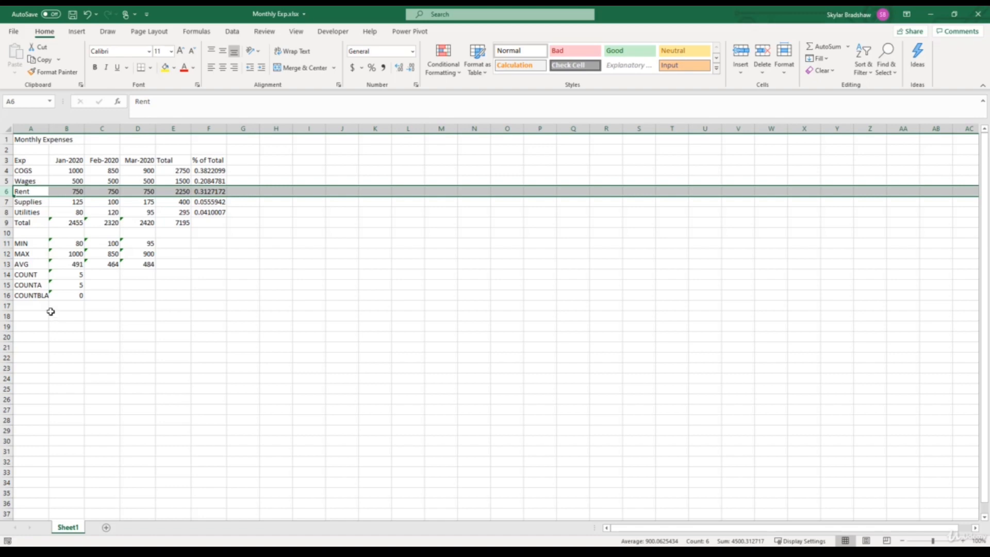
pyautogui.moveTo(82, 128)
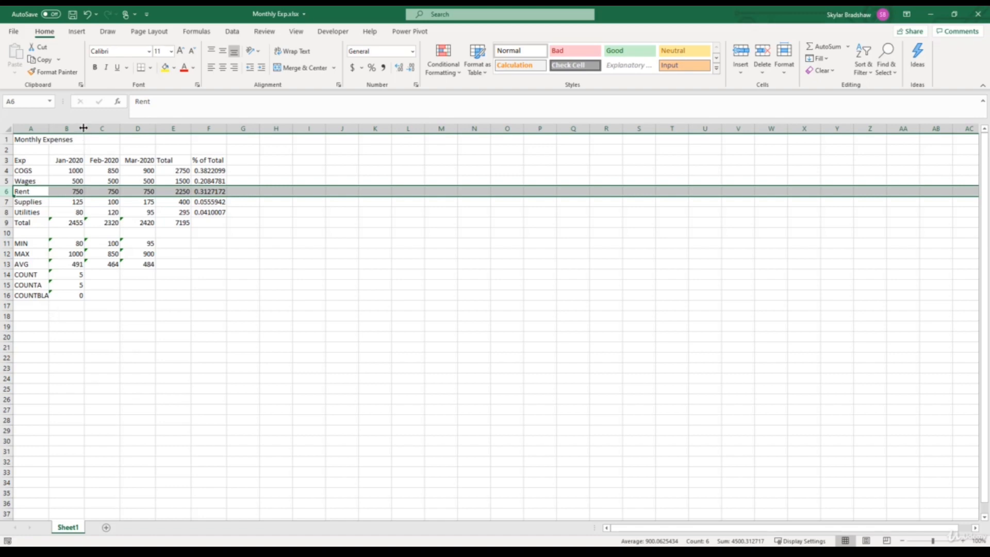
# Resize column B for Jan-2020 and narrow column A so labels like COGS and Wages are cut off.
pyautogui.moveTo(83, 127); pyautogui.dragTo(82, 128)
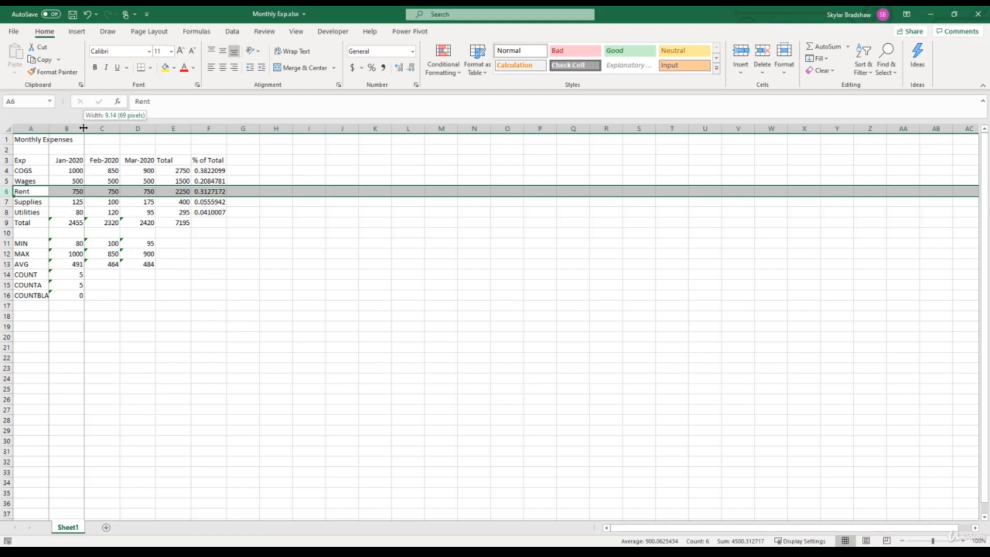
pyautogui.moveTo(83, 128); pyautogui.dragTo(69, 128)
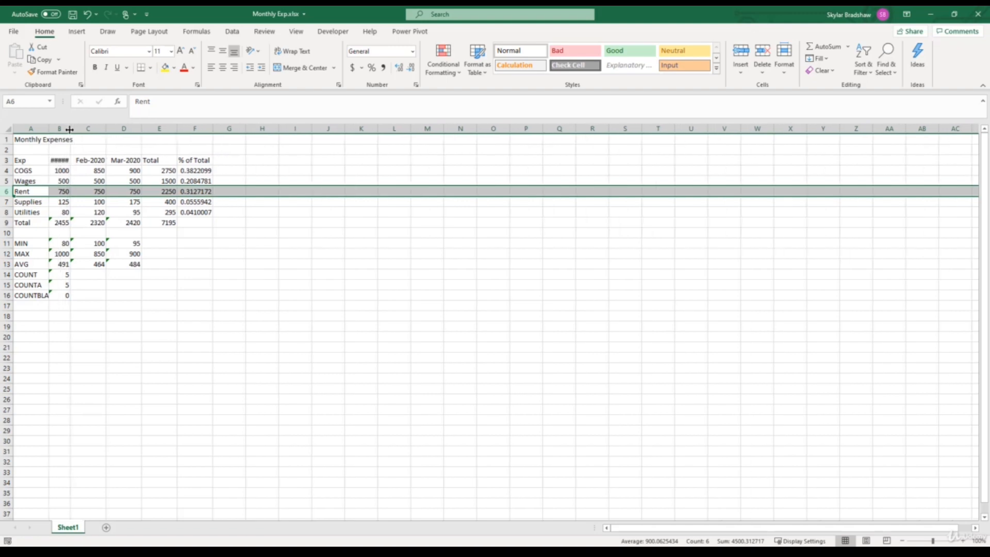
pyautogui.click(60, 160)
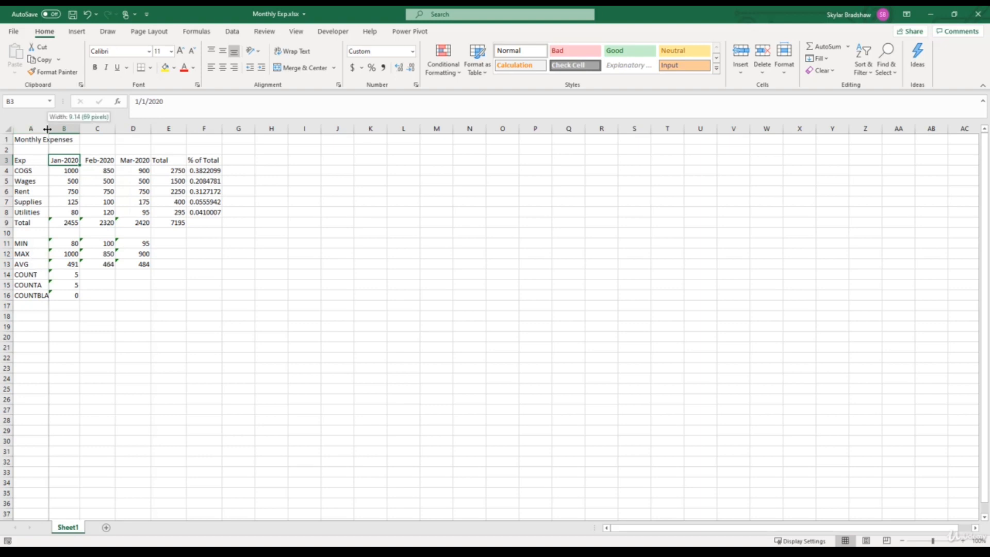
pyautogui.moveTo(48, 128); pyautogui.dragTo(29, 127)
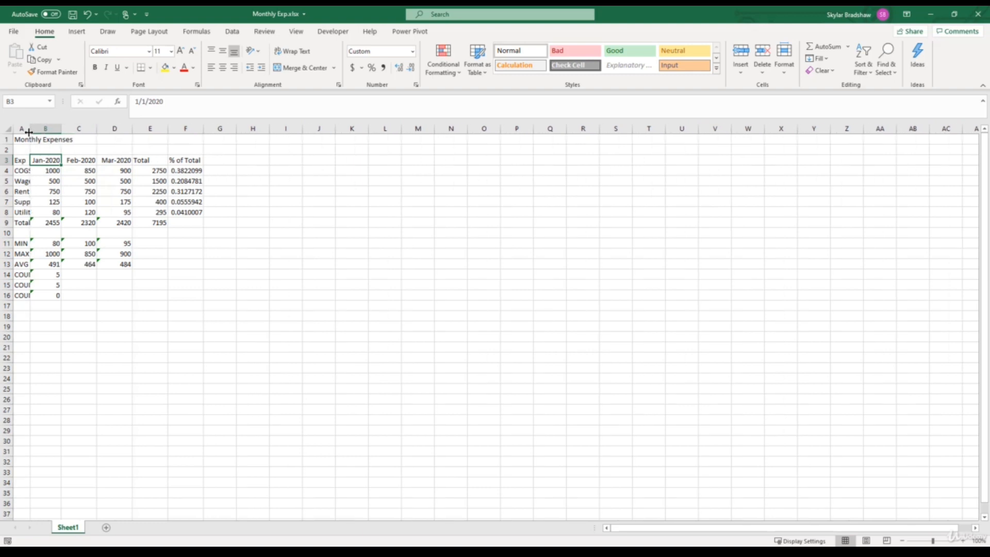